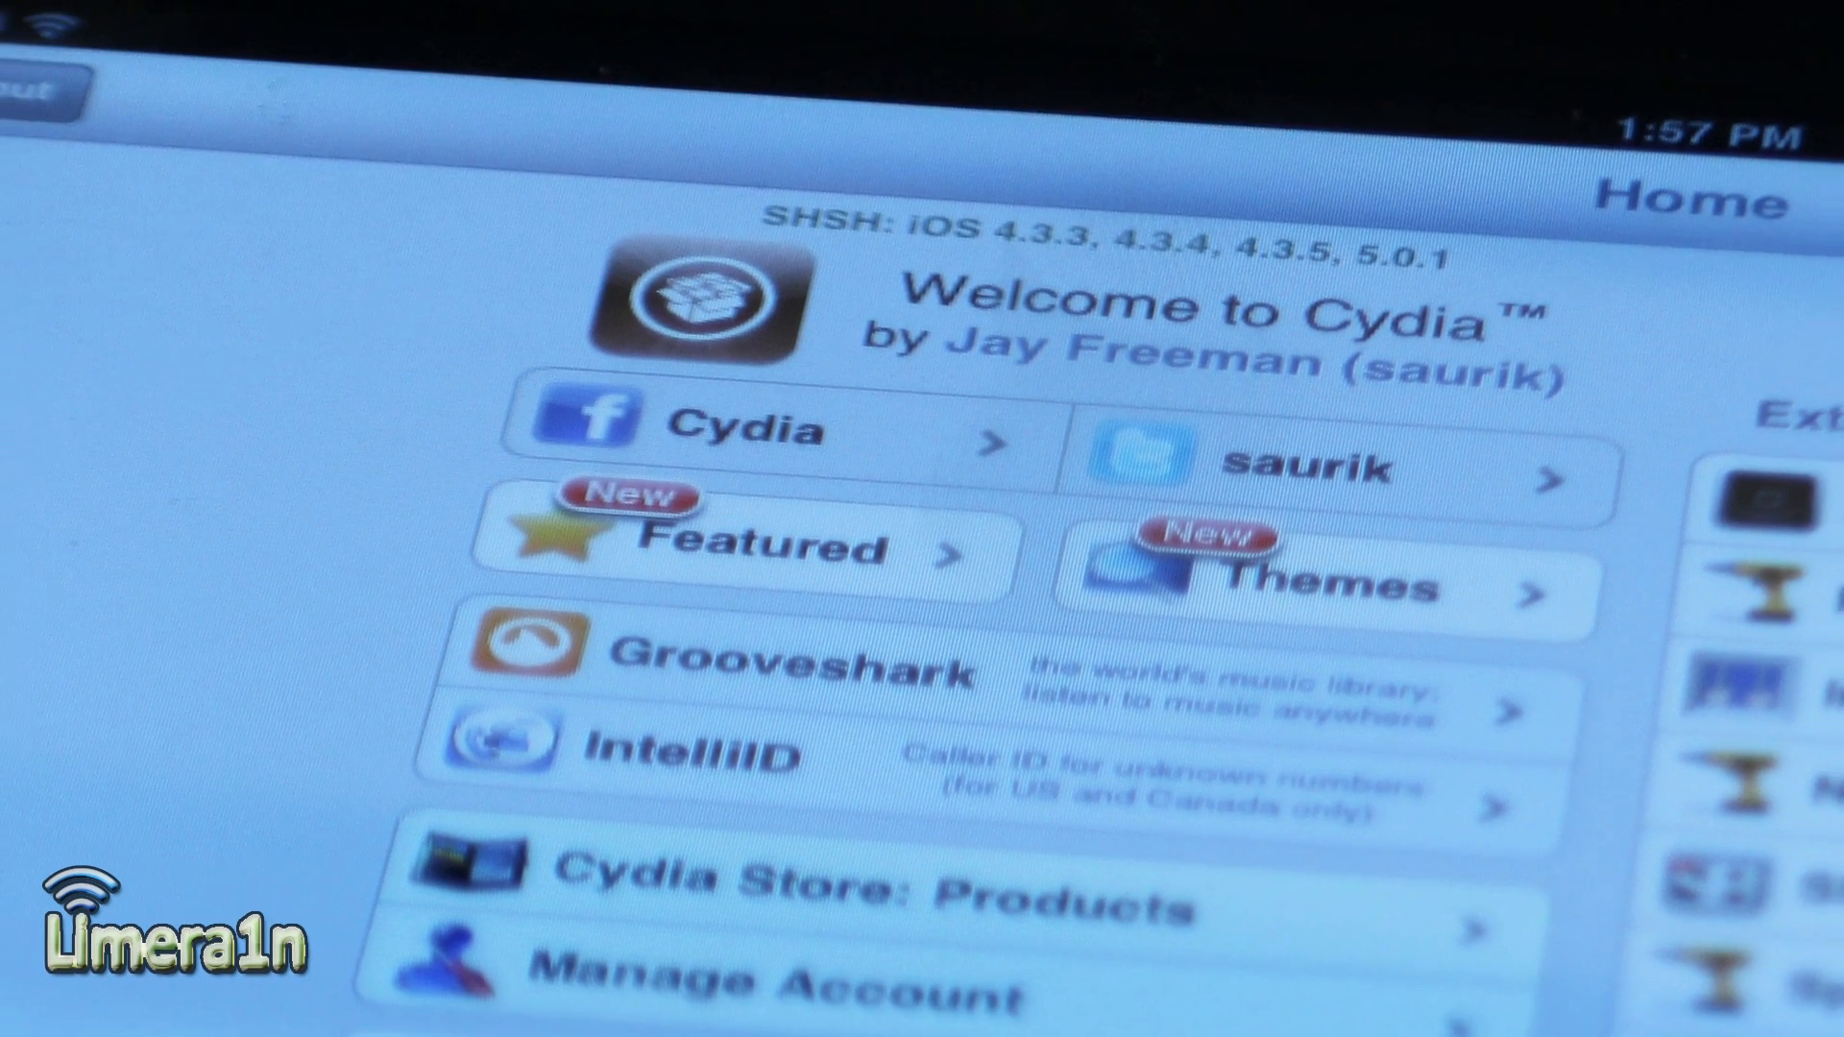
Back up the iPad from its DEVICES context menu in the iTunes sidebar.
{"action": "scroll", "scroll_direction": "down", "scroll_amount": 3}
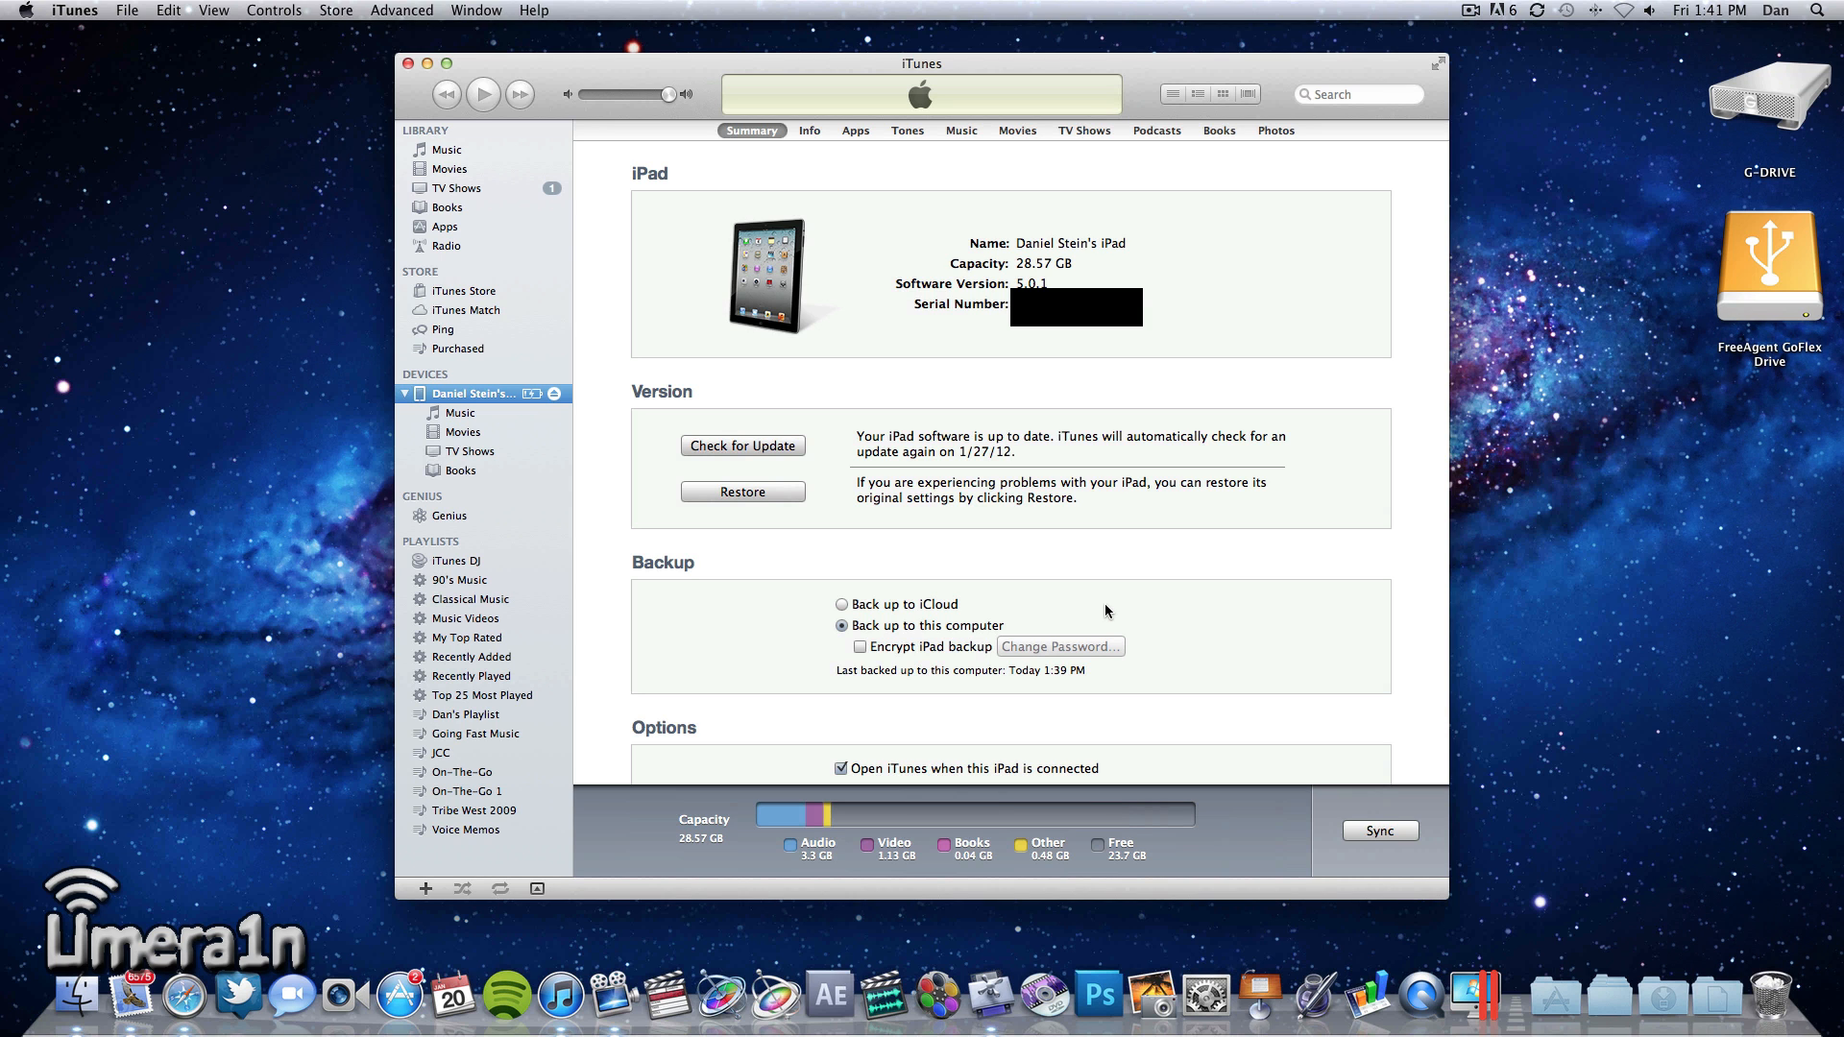
{"action": "mouse_move", "coordinate": [402, 378]}
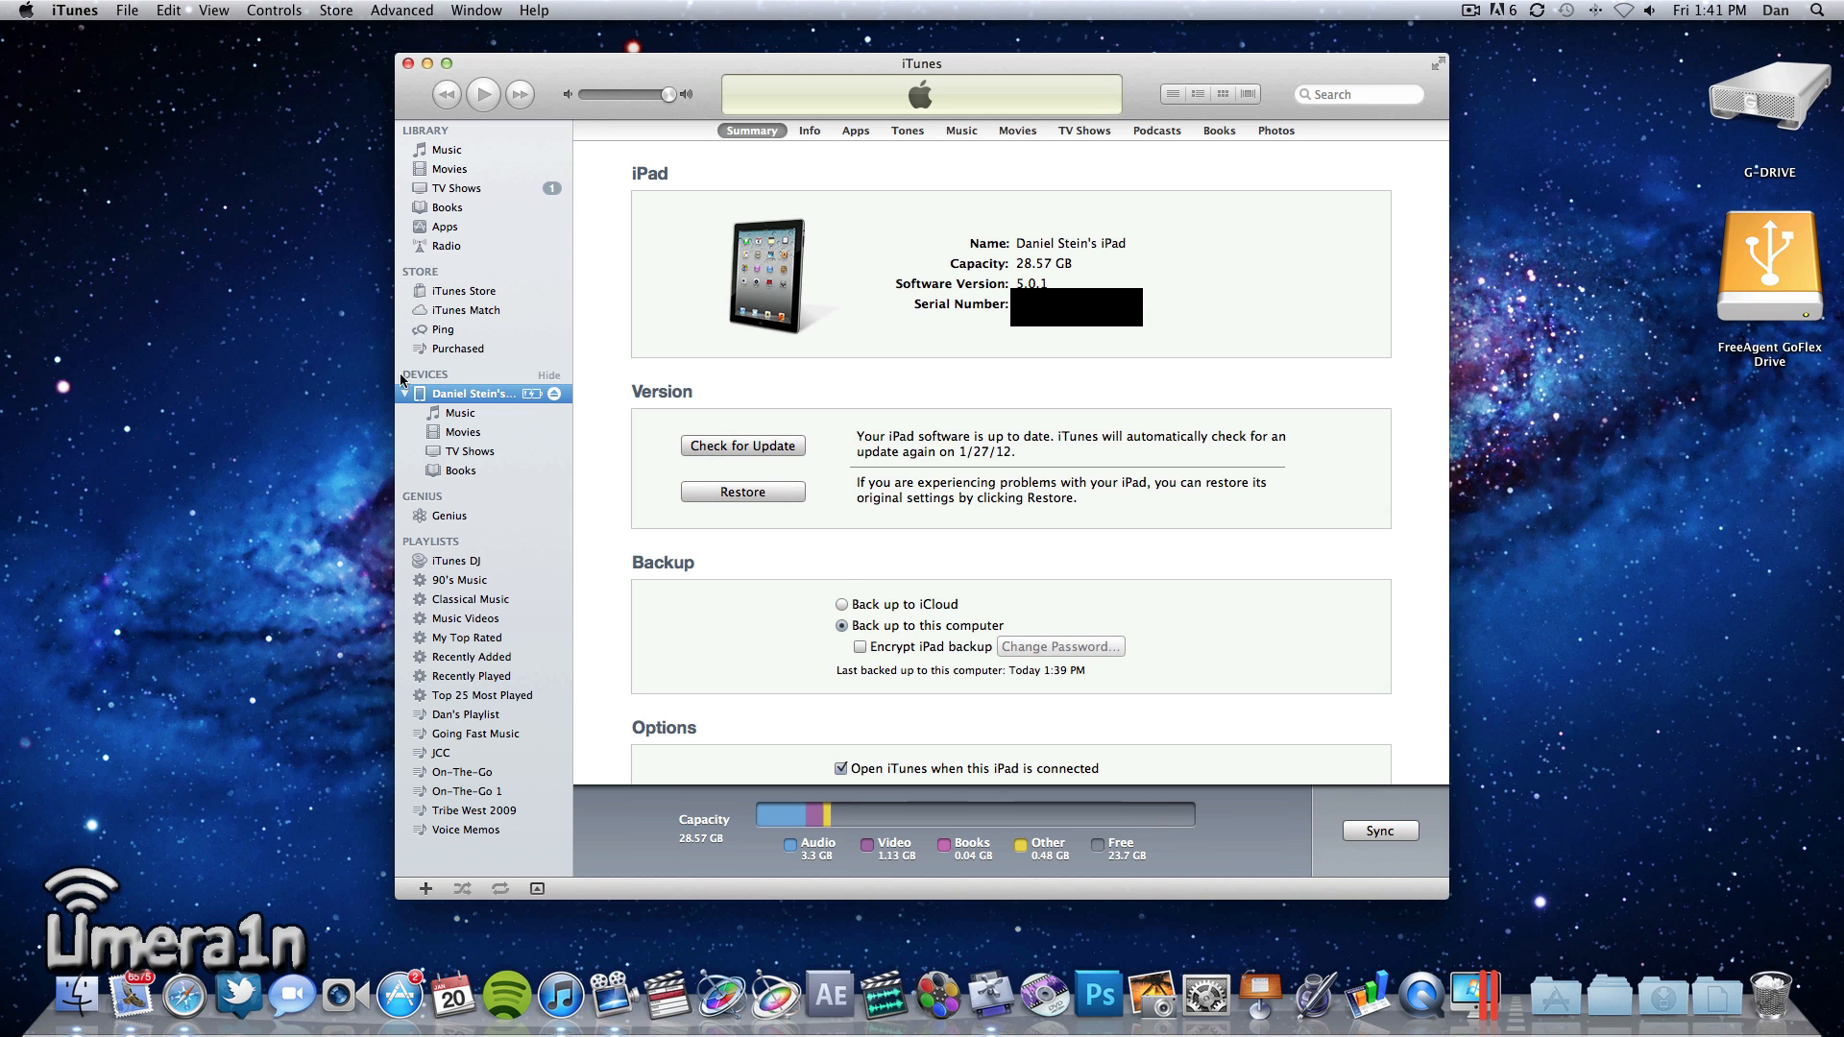
{"action": "right_click", "coordinate": [471, 393]}
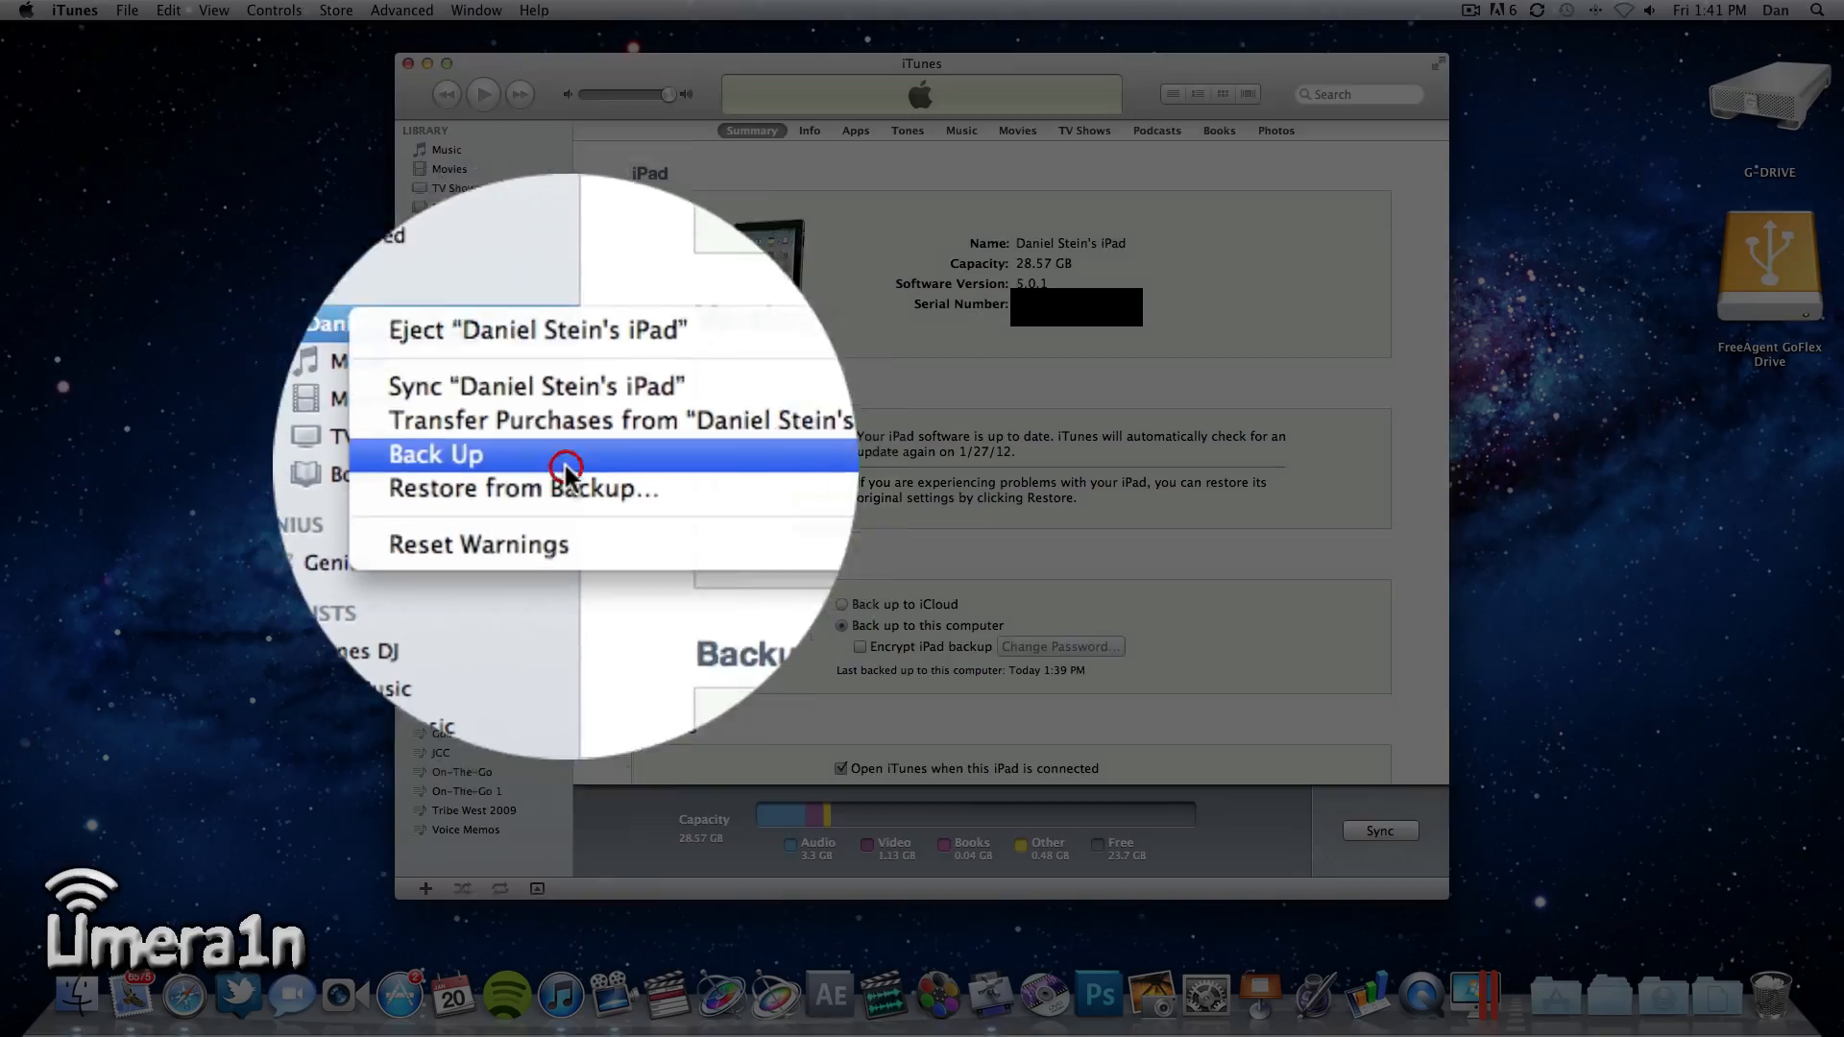
{"action": "left_click", "coordinate": [435, 454]}
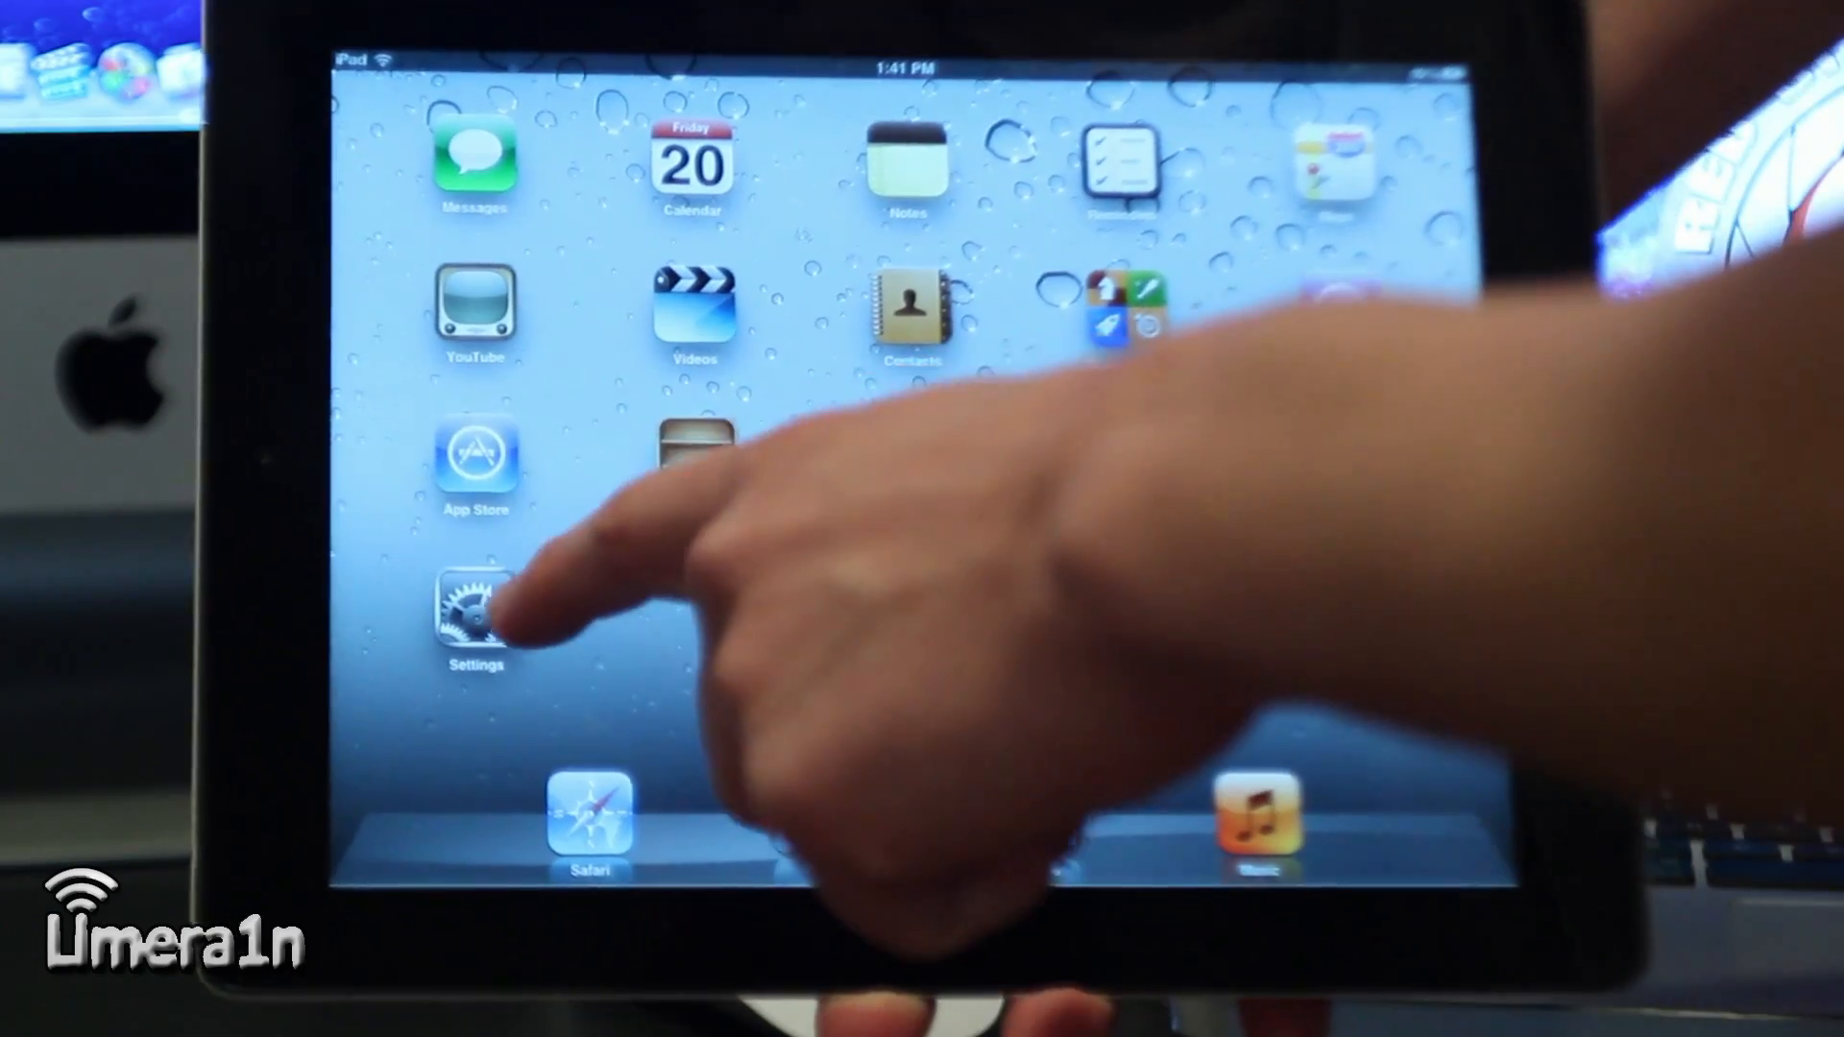
Open the iPad's Settings app and go to the General page.
{"action": "left_click", "coordinate": [472, 611]}
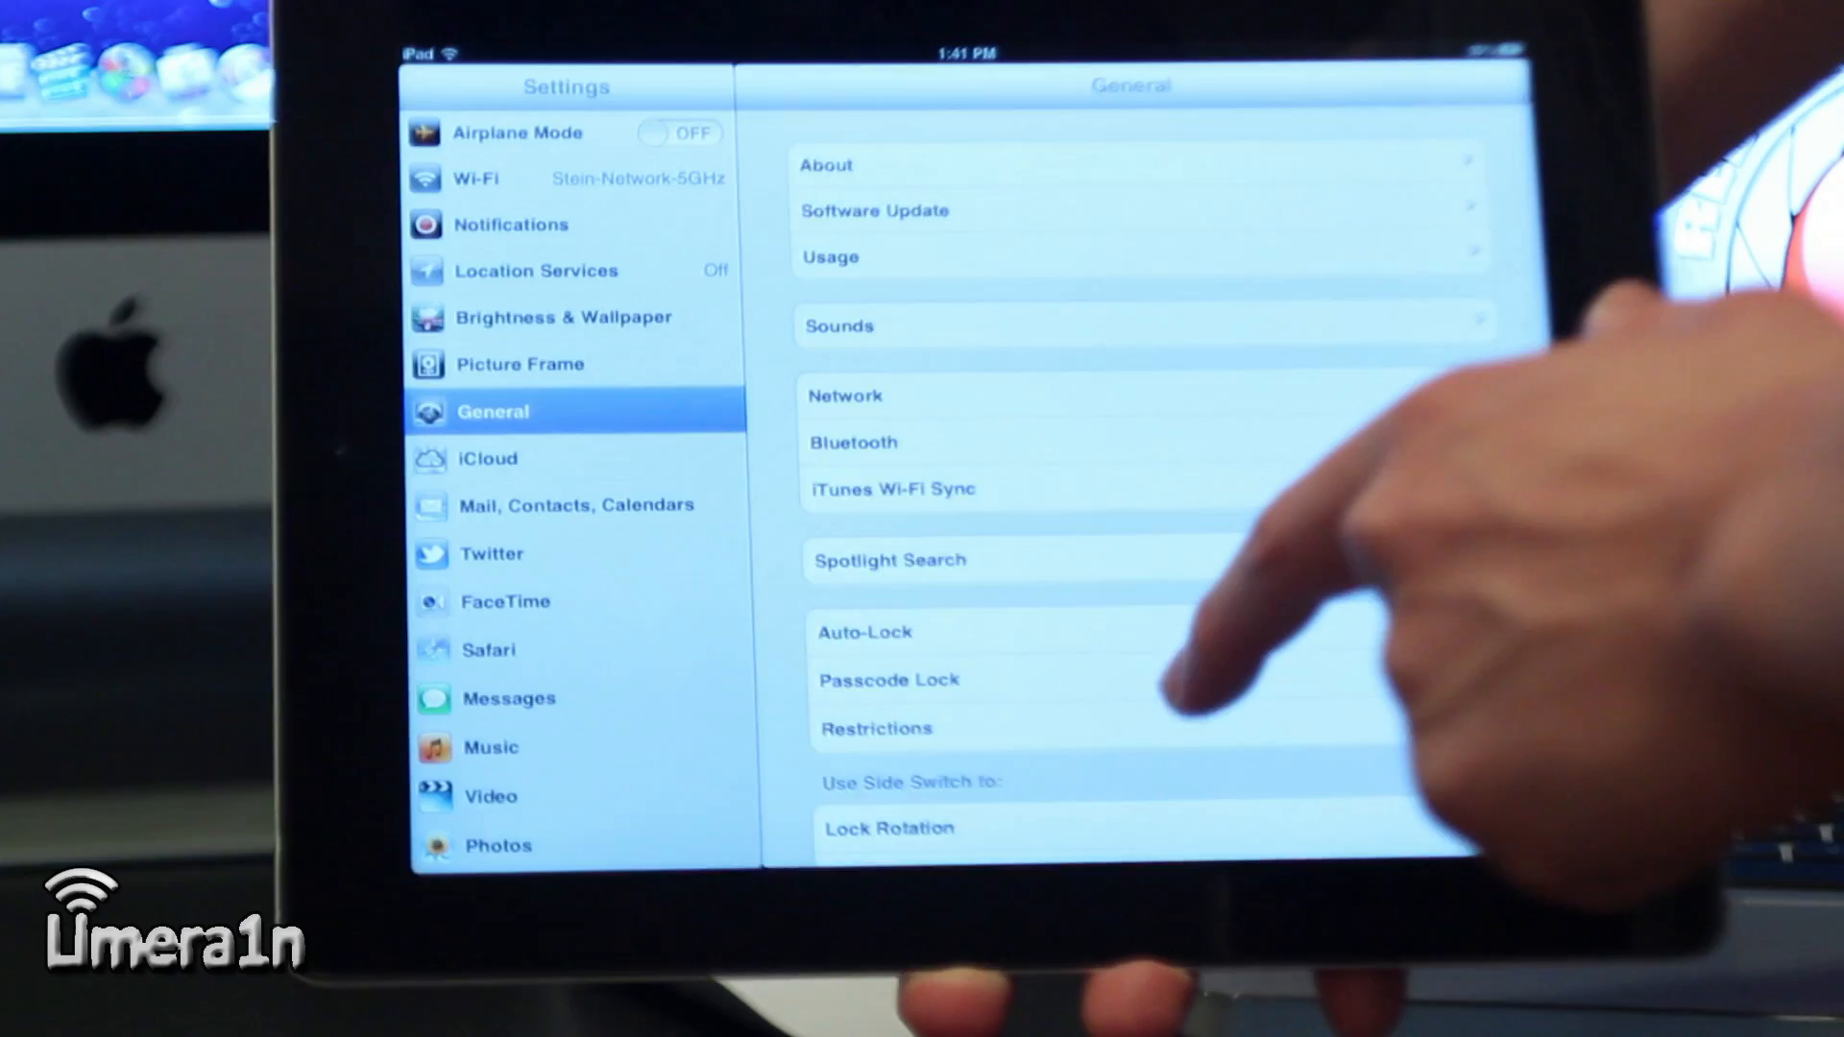
{"action": "left_click", "coordinate": [887, 680]}
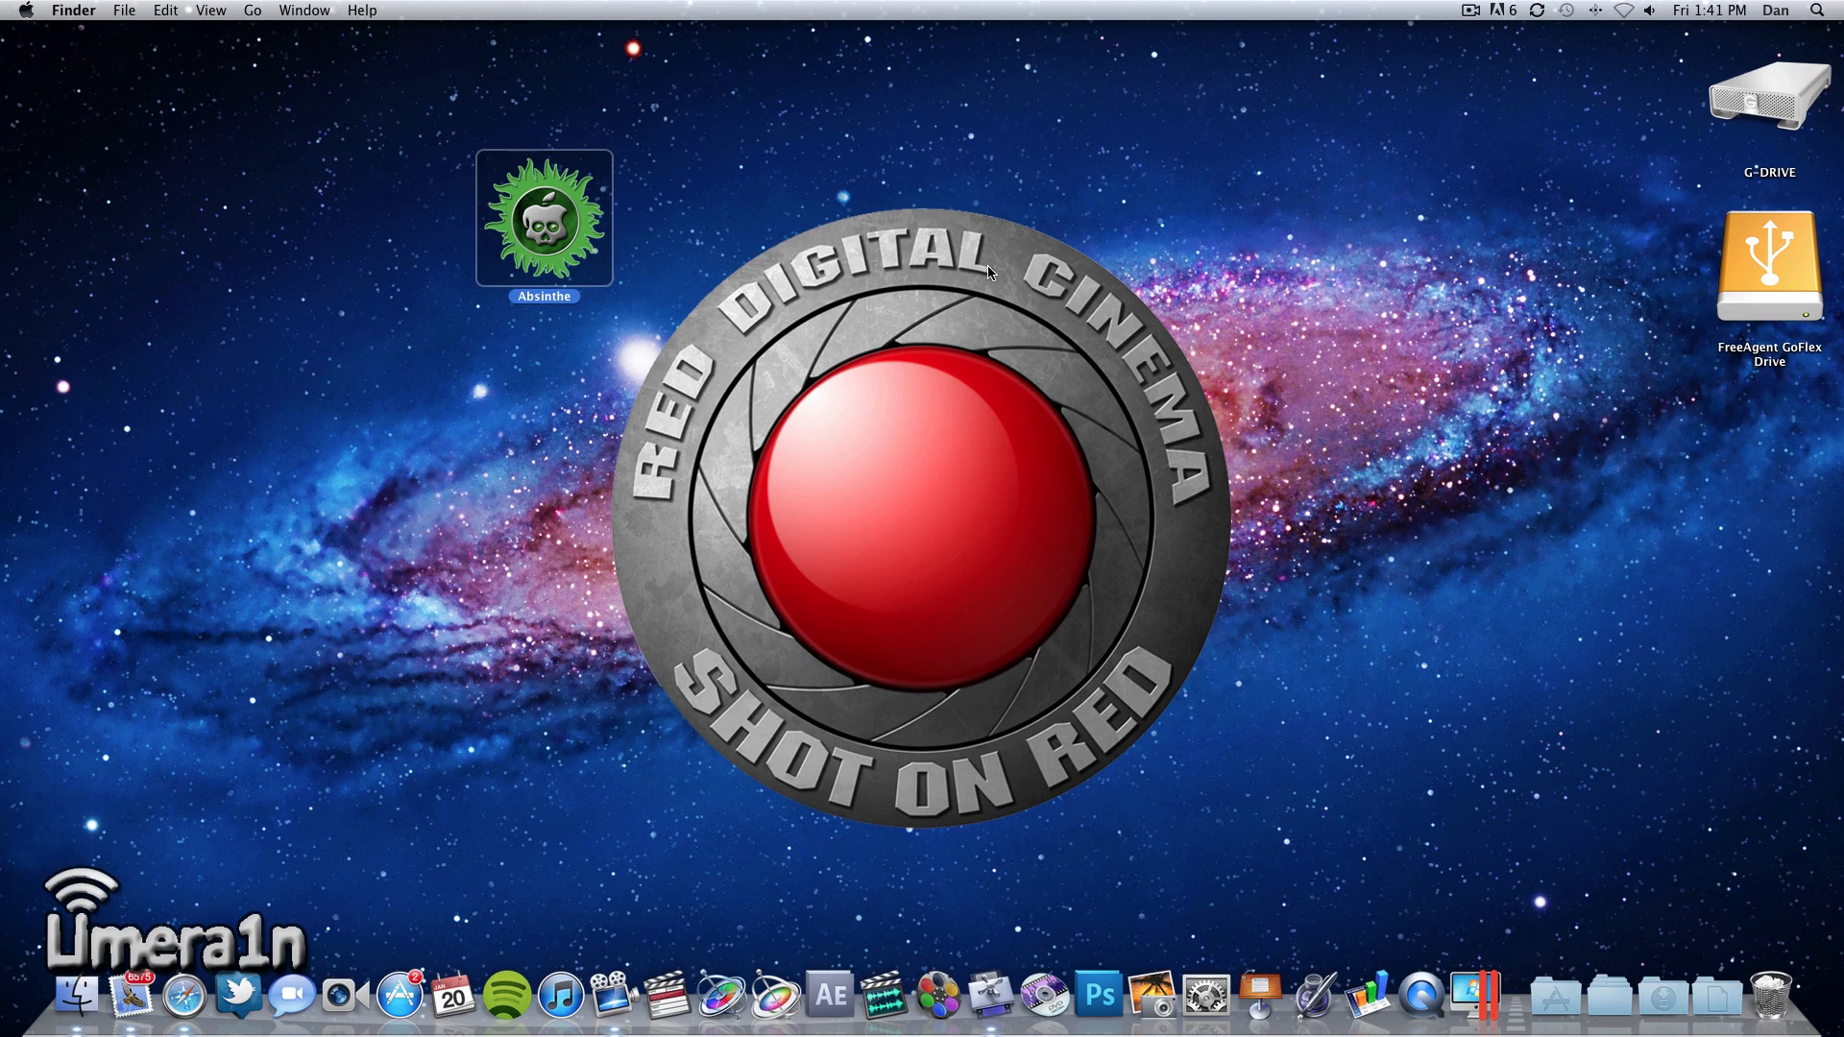
Launch Absinthe from the desktop and start jailbreaking the detected iPad 2.
{"action": "double_click", "coordinate": [544, 218]}
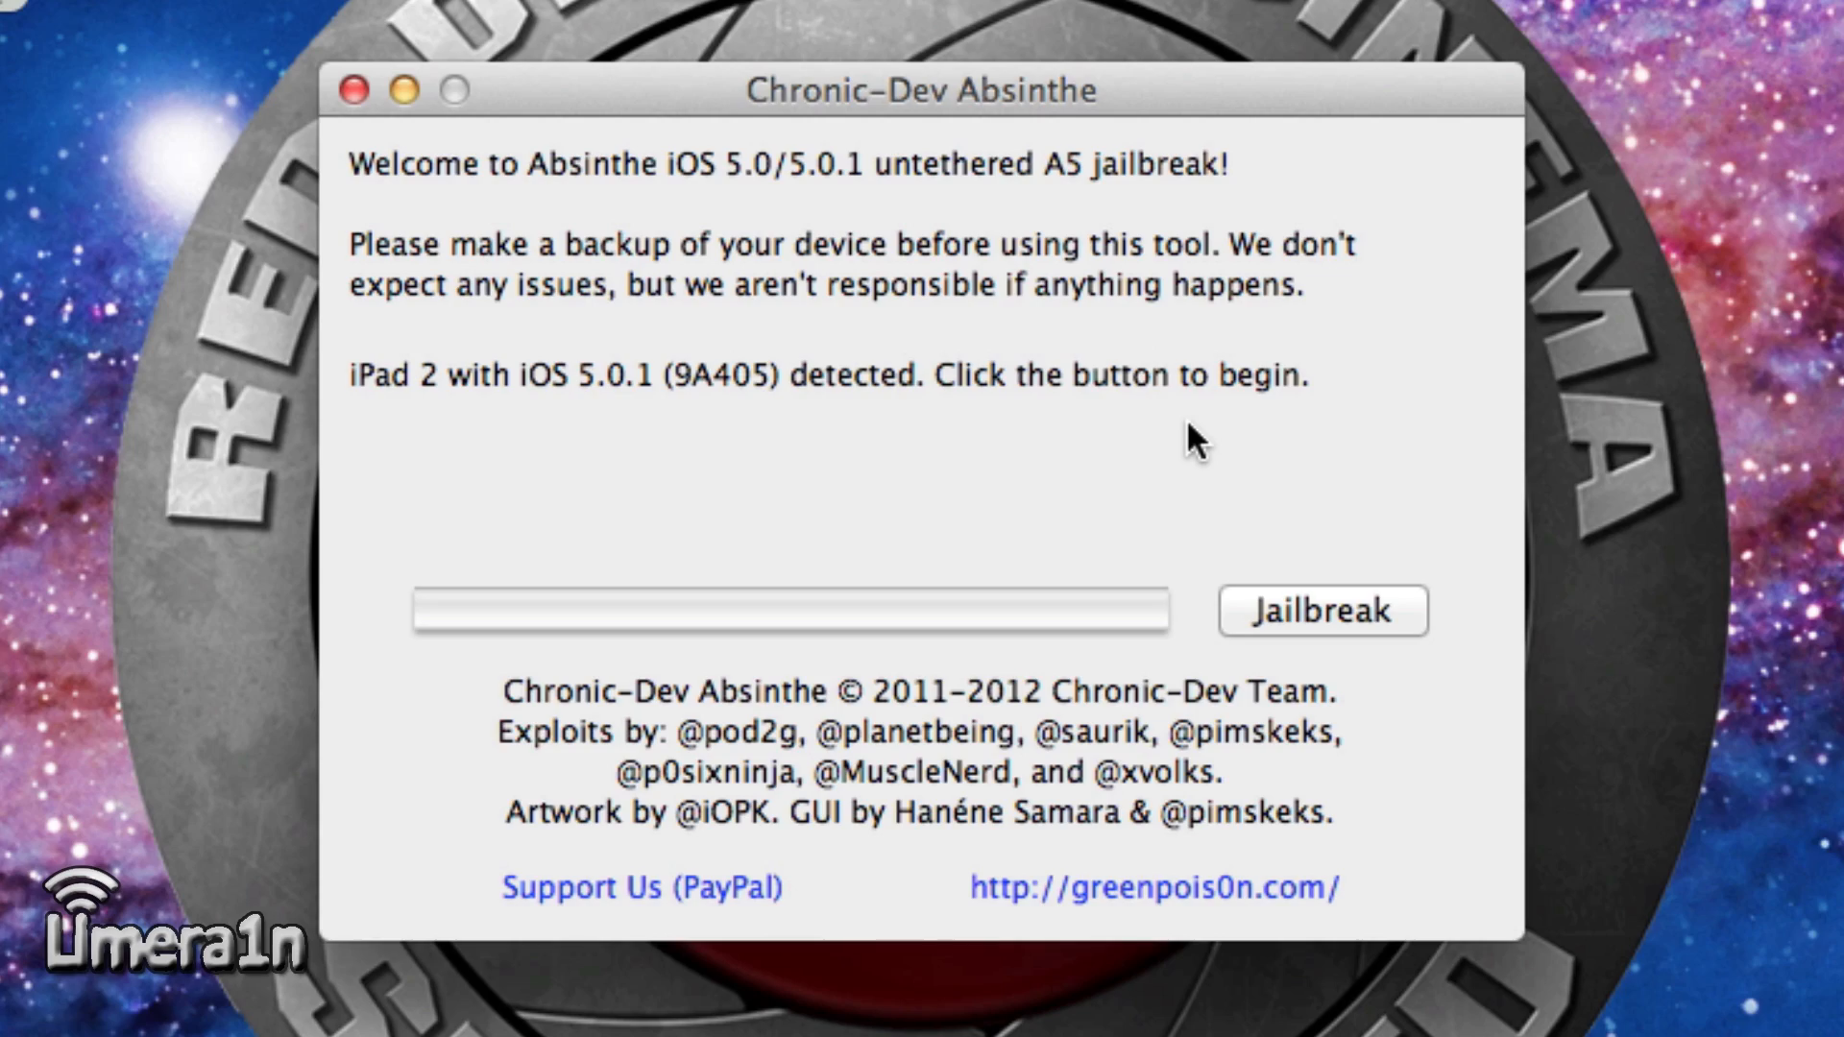
{"action": "left_click", "coordinate": [1322, 611]}
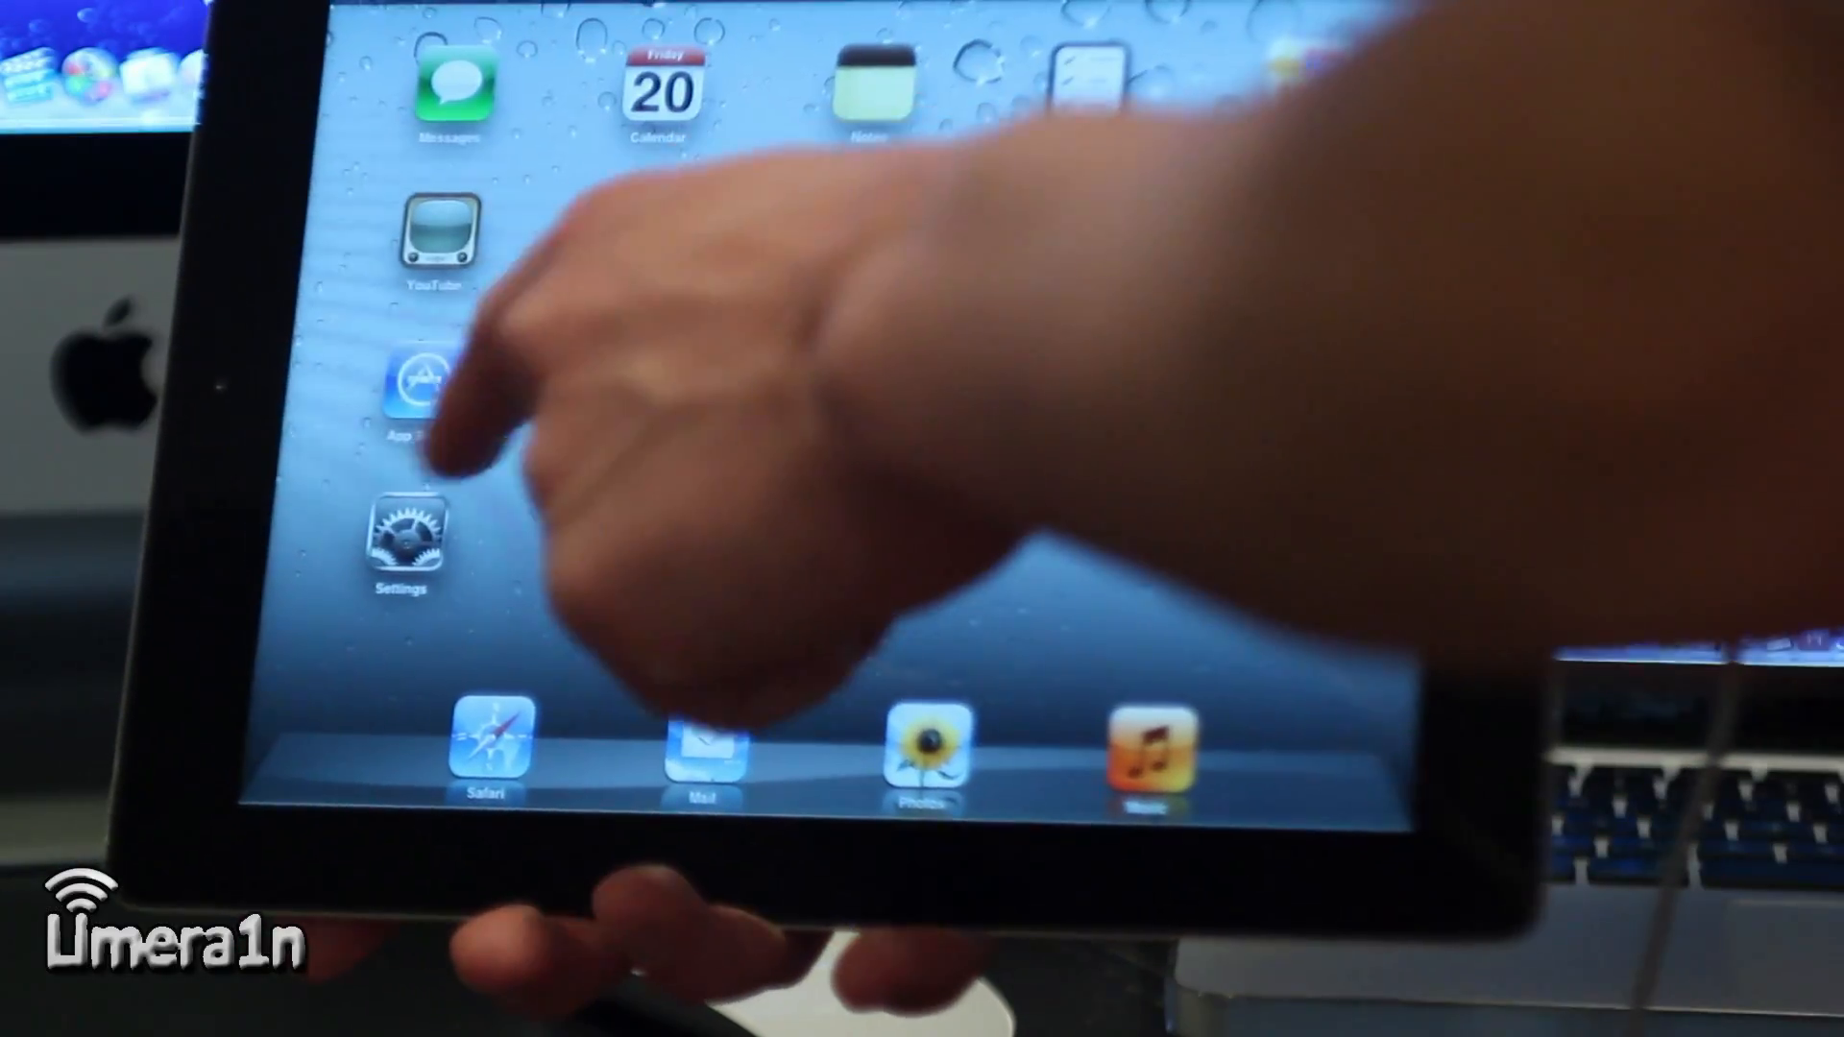
Switch on the 'jailbreak' VPN configuration in the iPad's Settings.
{"action": "left_click", "coordinate": [407, 535]}
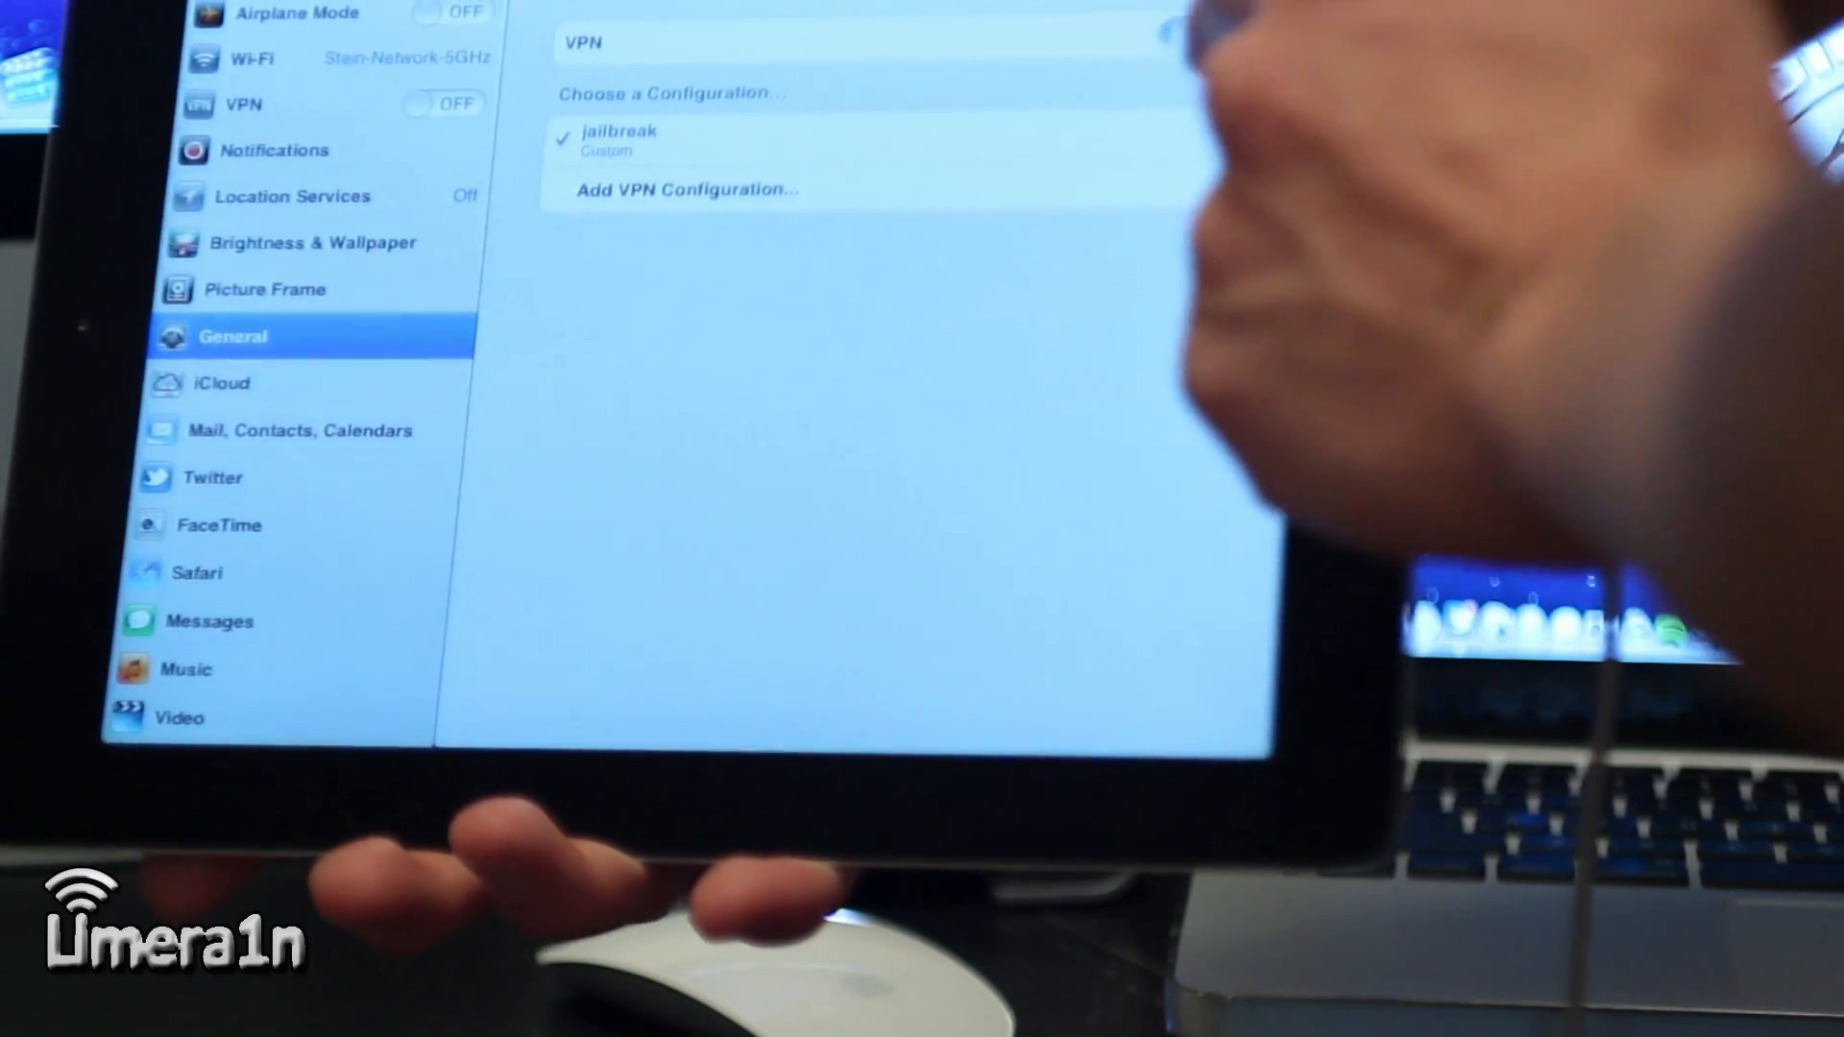
{"action": "left_click", "coordinate": [444, 104]}
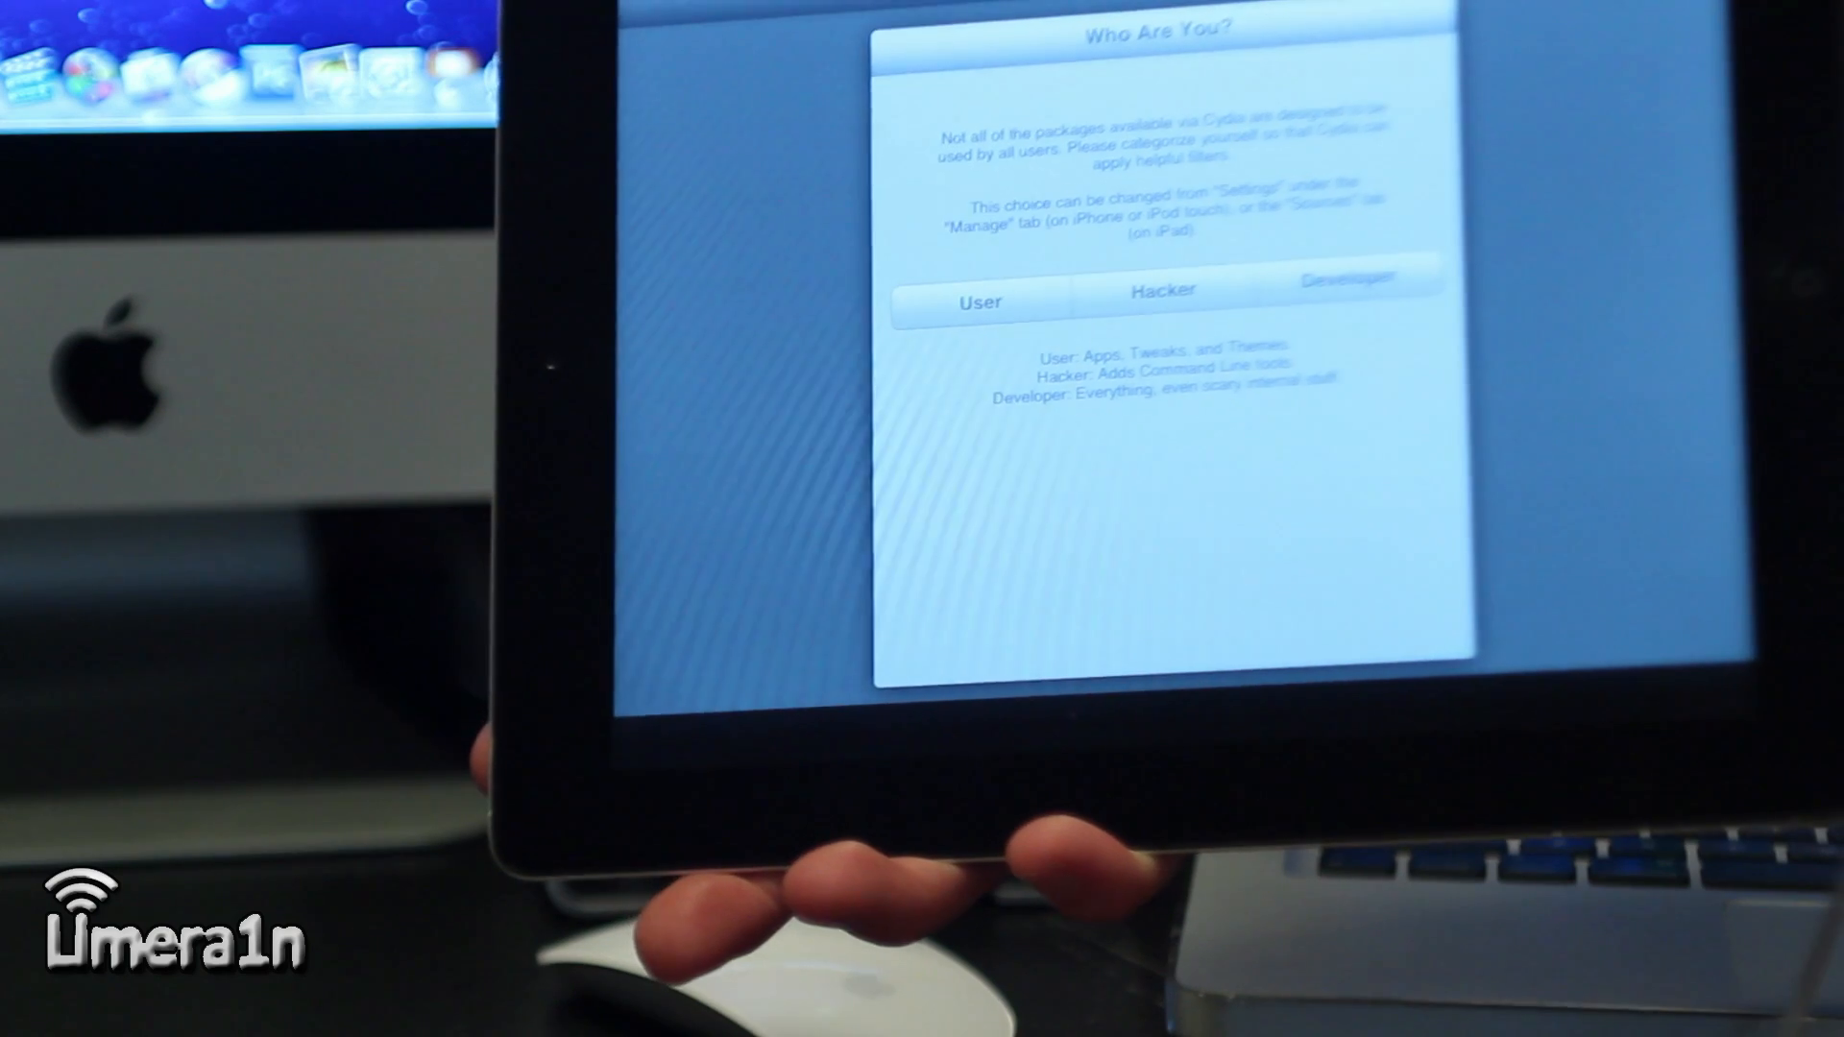
Choose Developer in Cydia's 'Who Are You?' prompt and confirm.
{"action": "left_click", "coordinate": [1341, 283]}
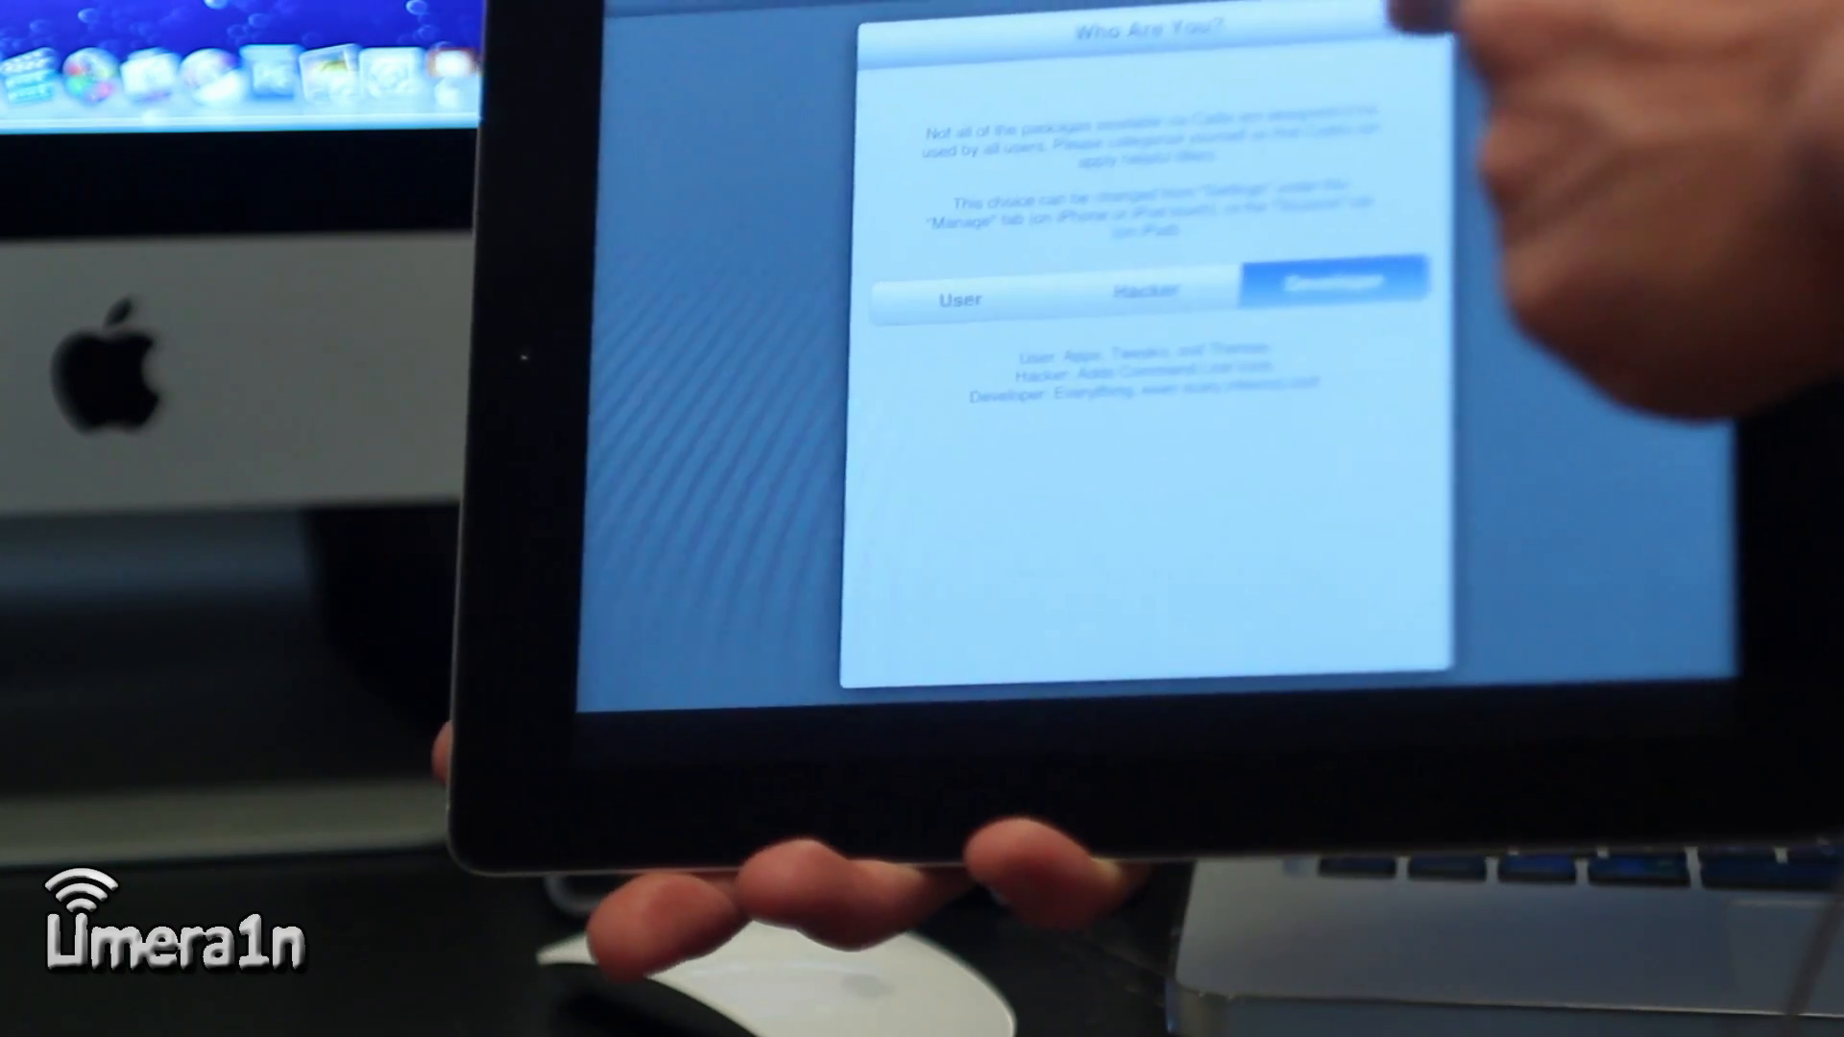
{"action": "left_click", "coordinate": [1335, 282]}
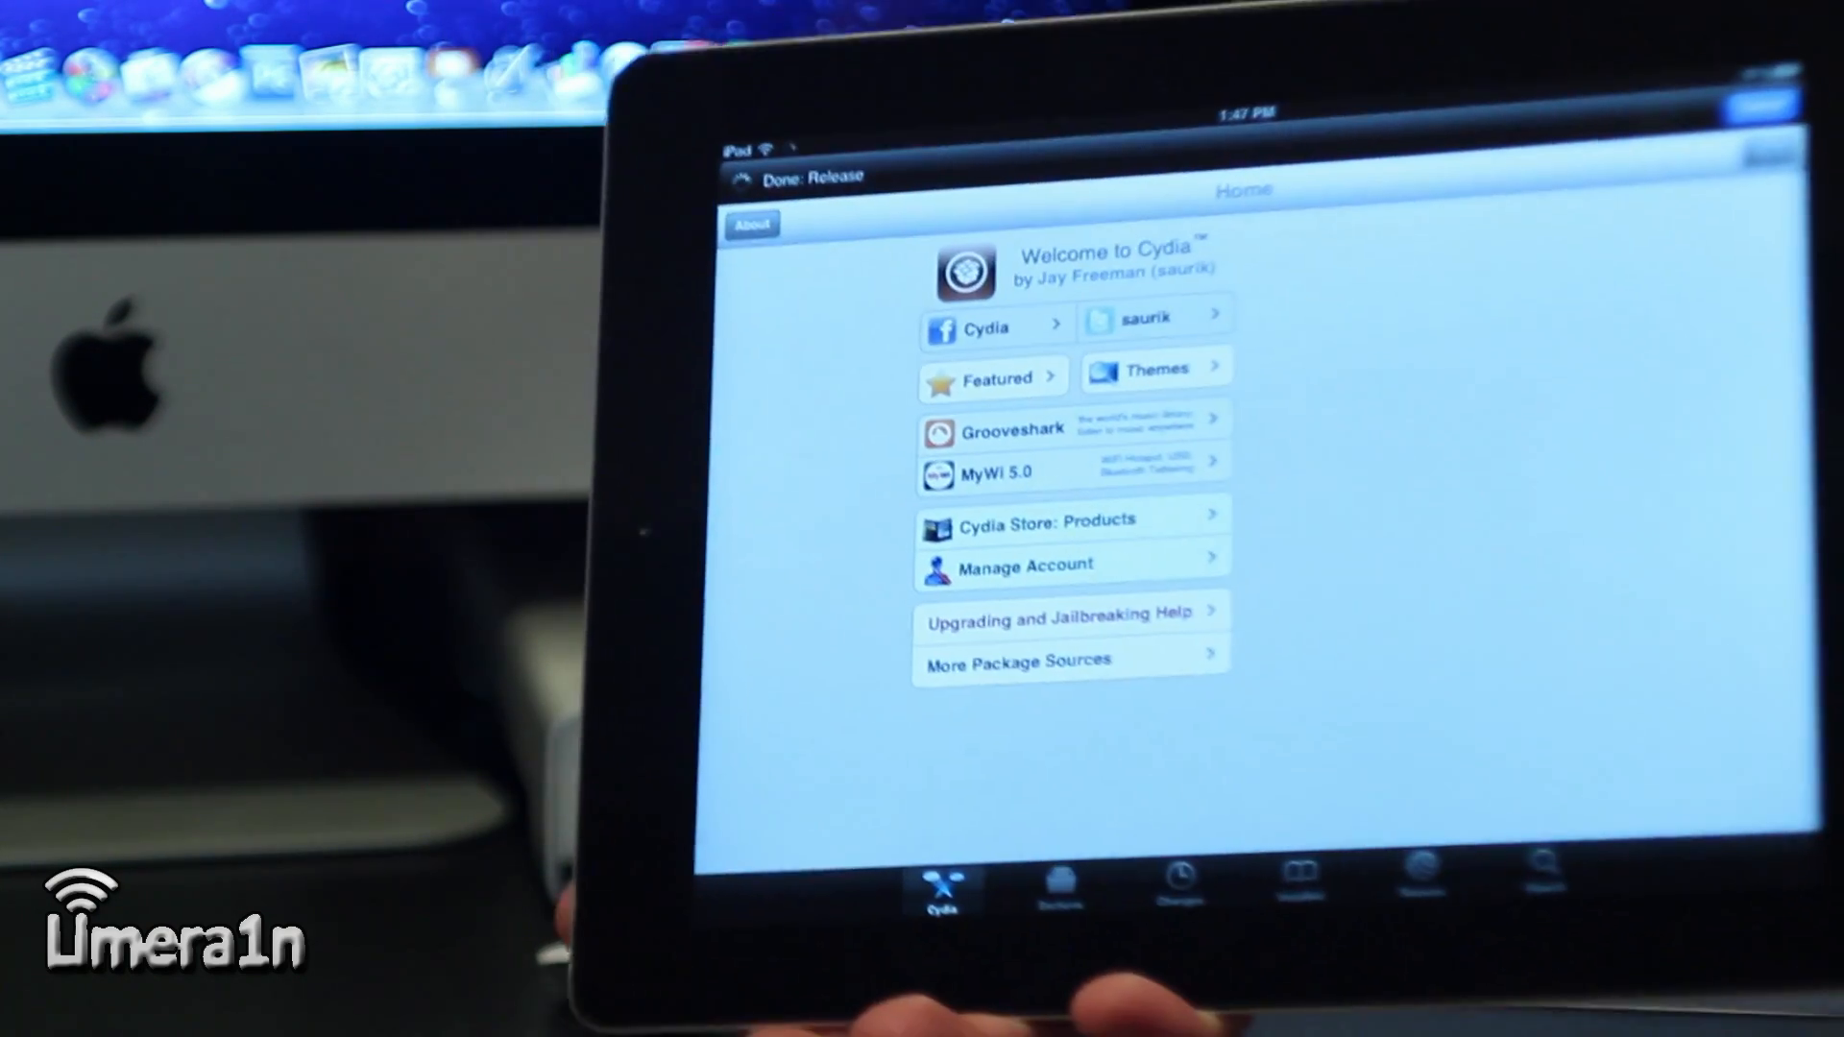